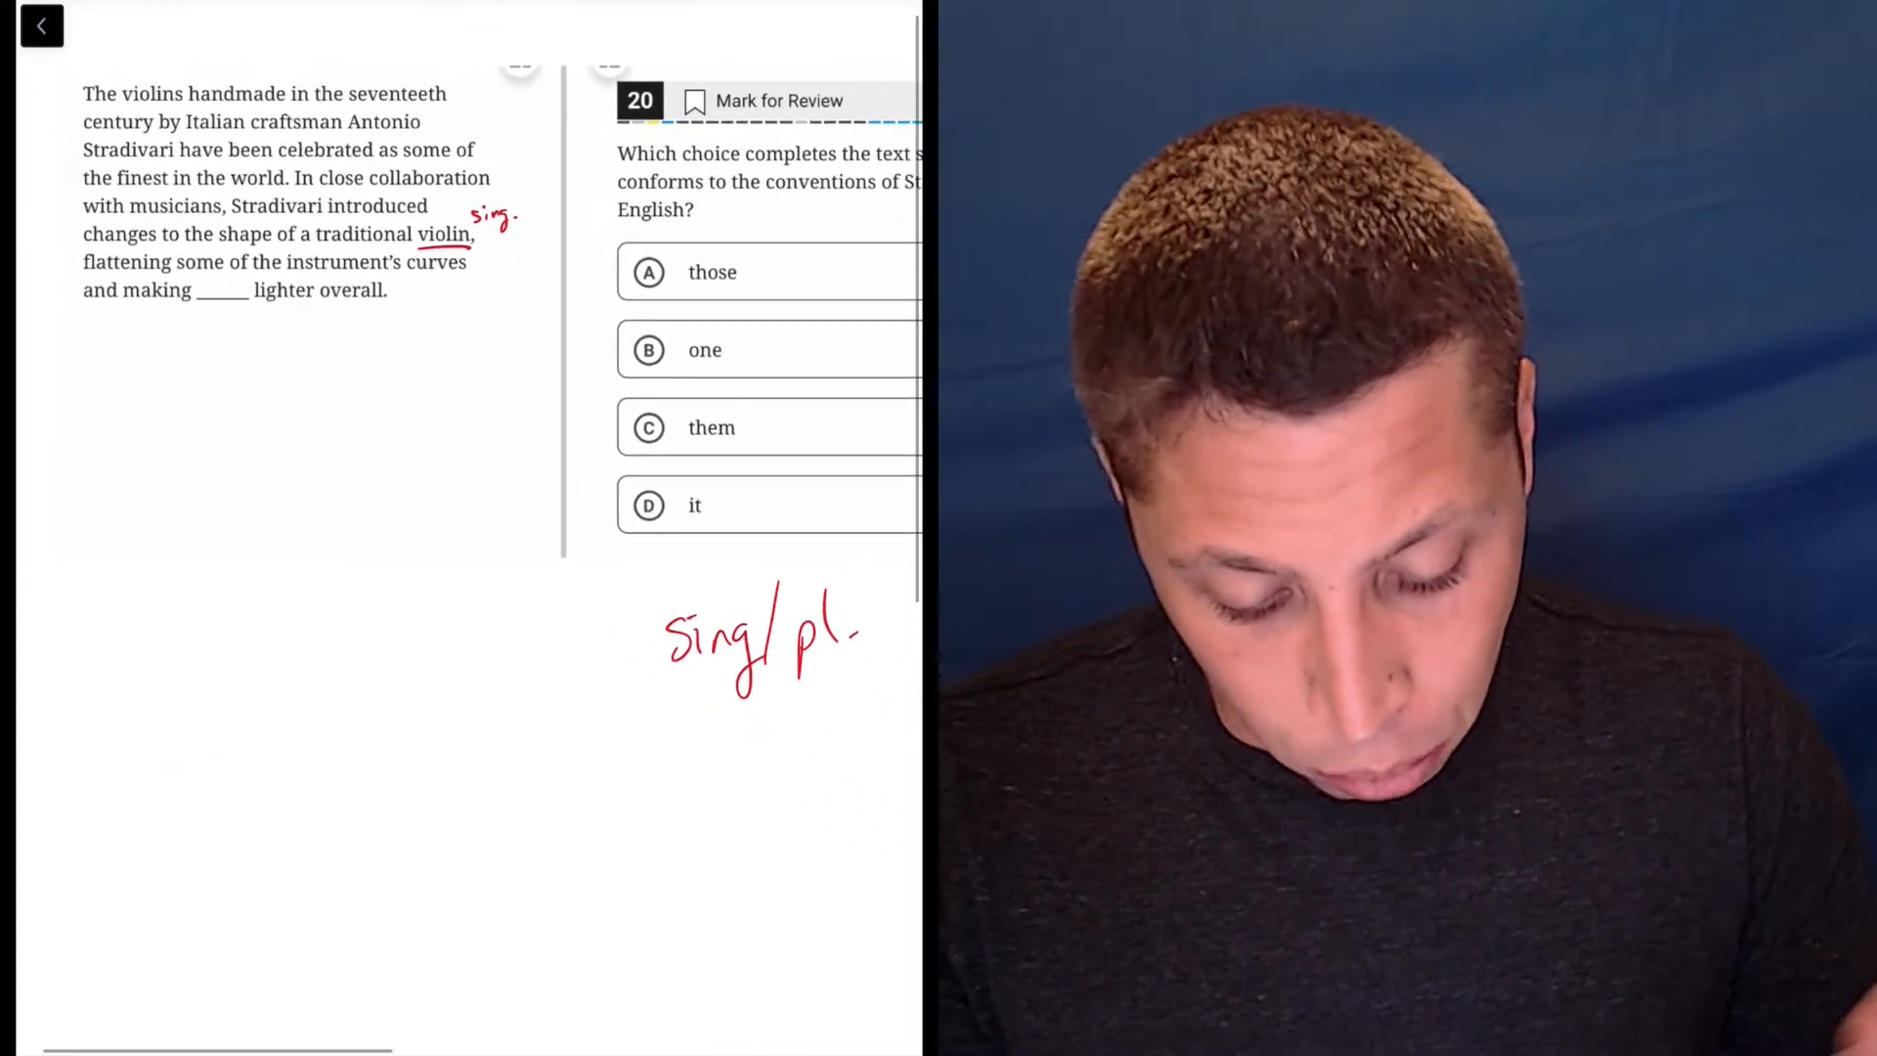
Step: Label choices A and C as plural 'P' and B as singular, crossing out A and C
type("P")
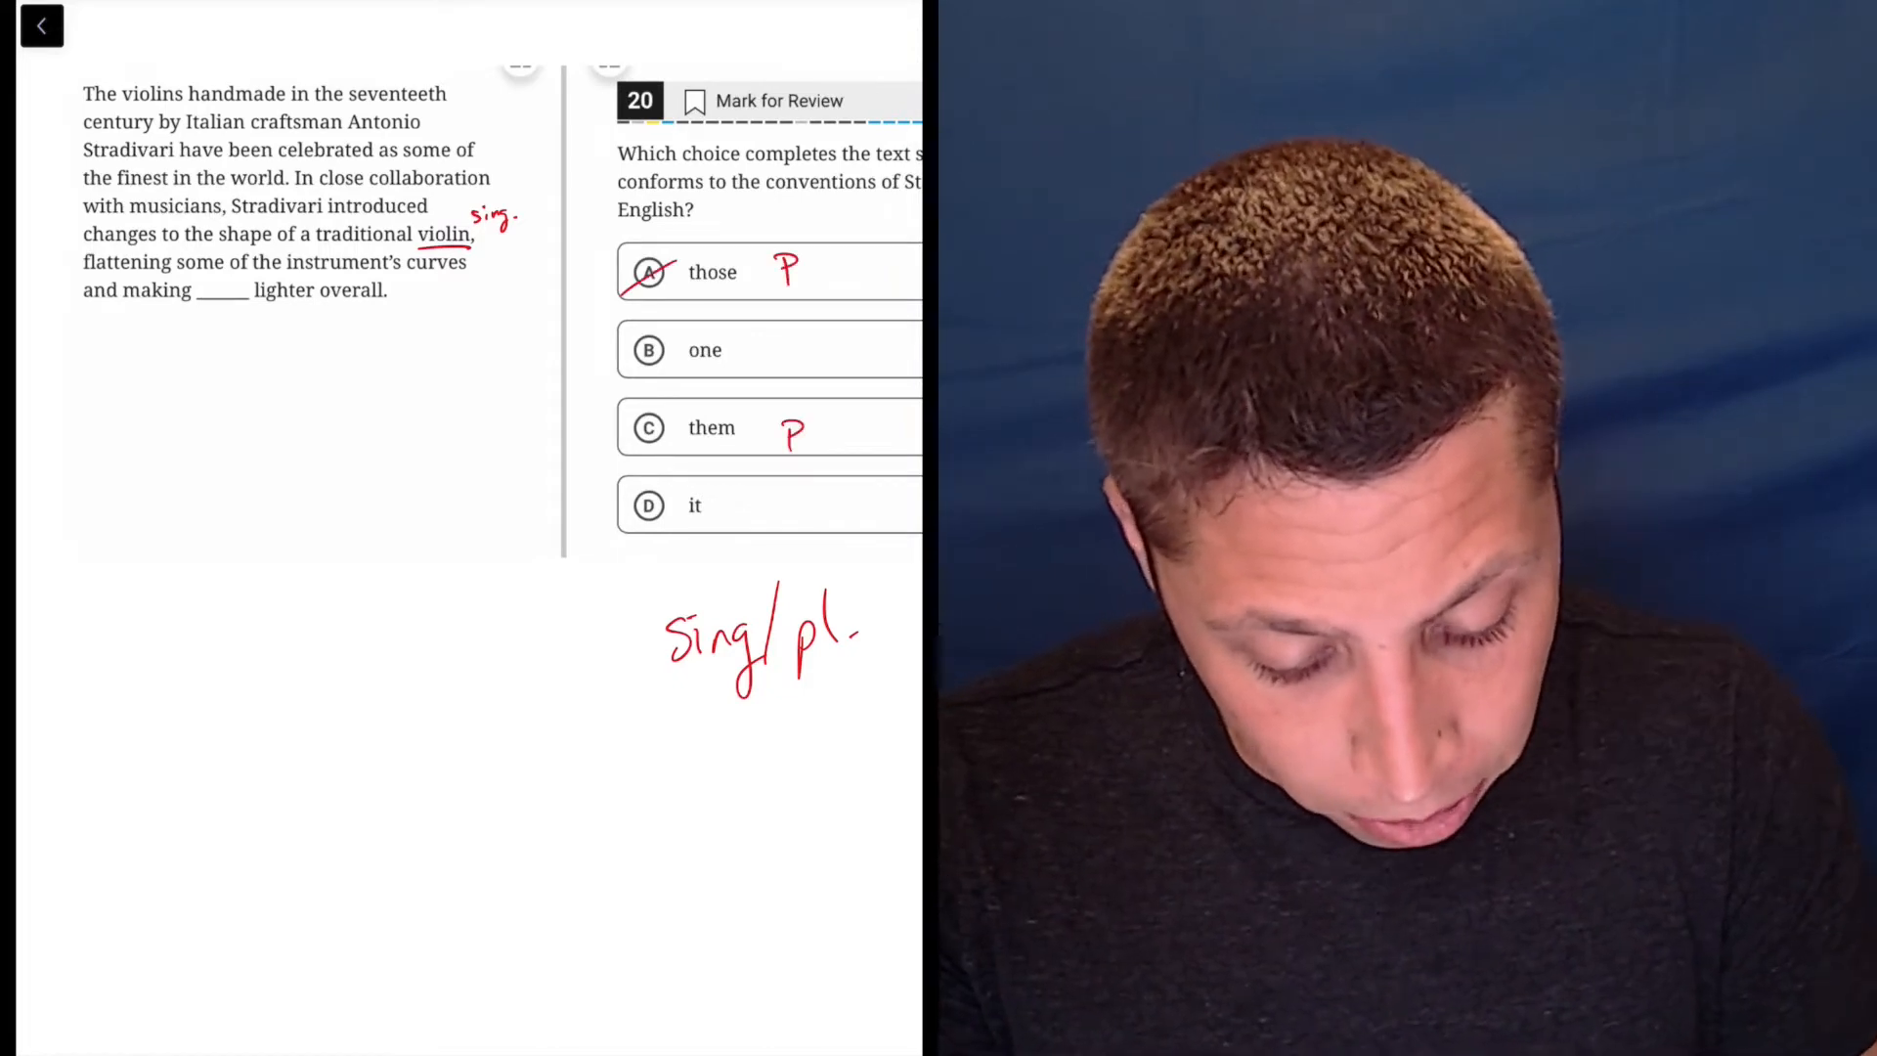
left_click(647, 427)
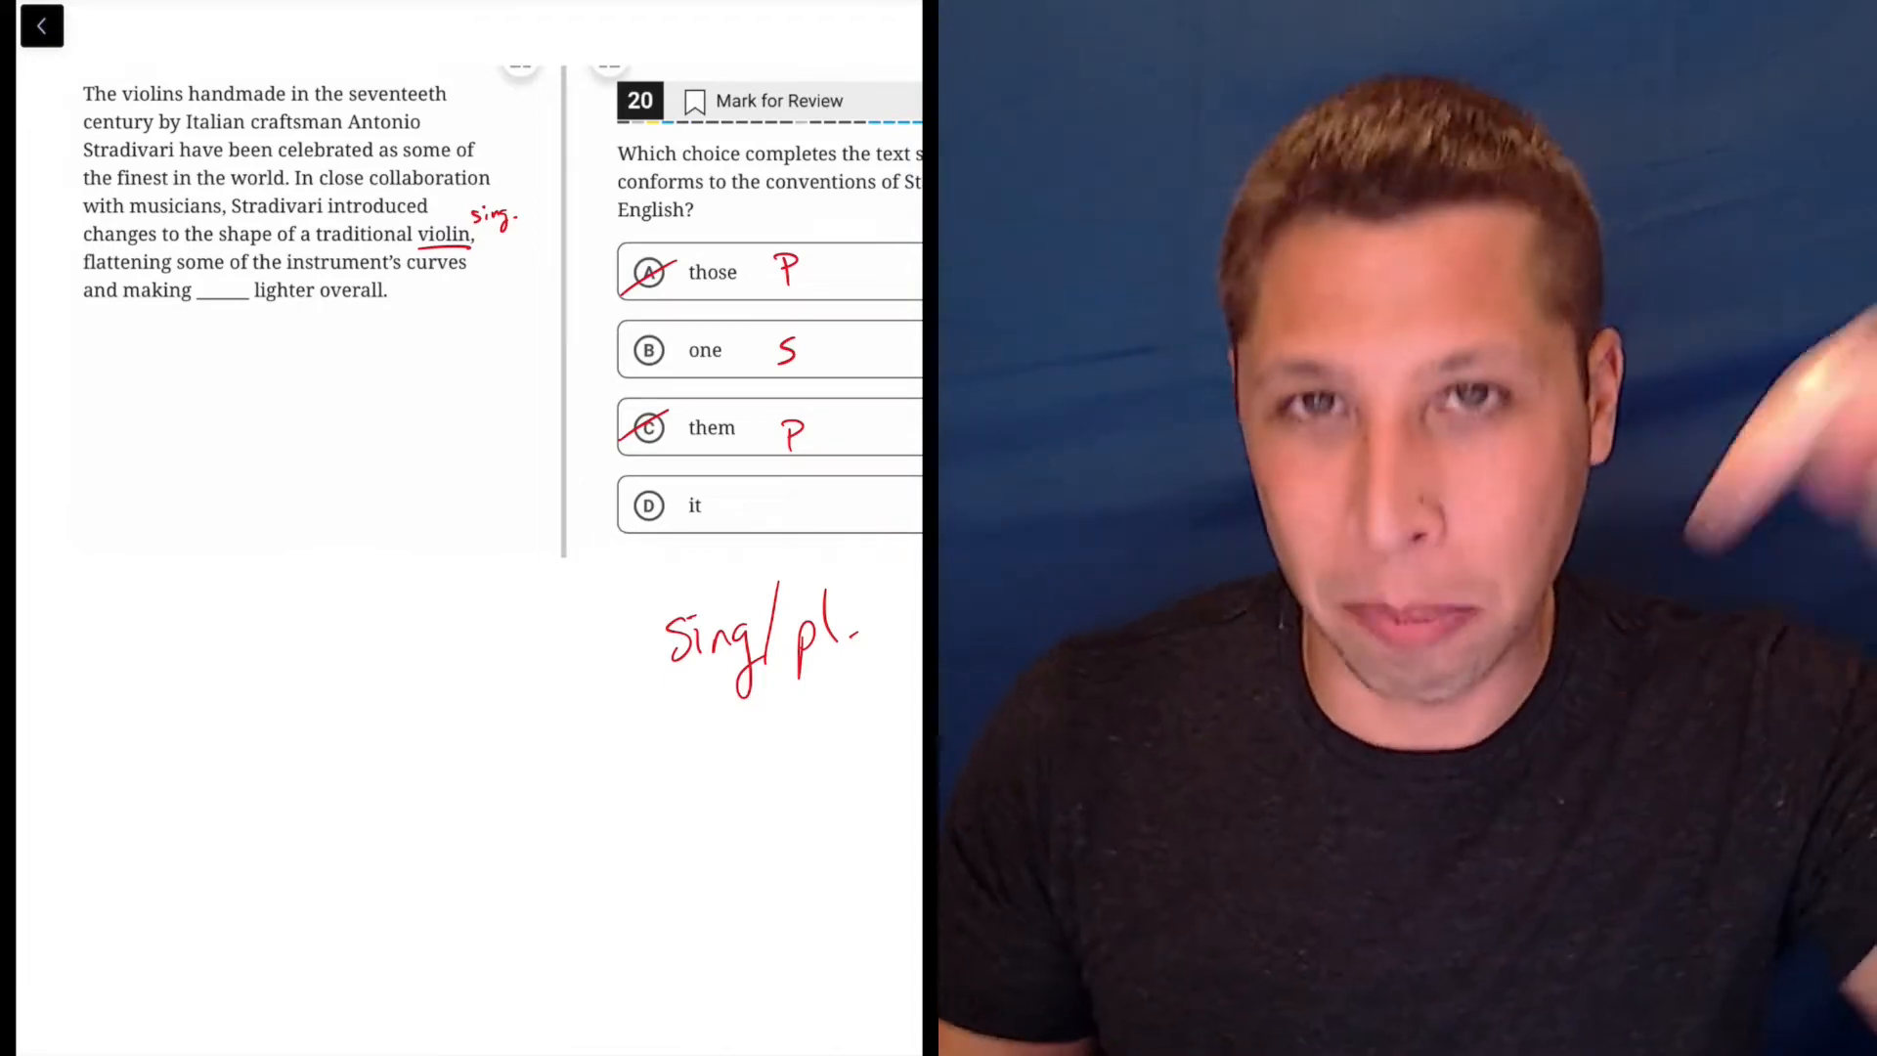
Step: Circle choice D 'it' and write 'the violin' beneath the passage
left_click(647, 504)
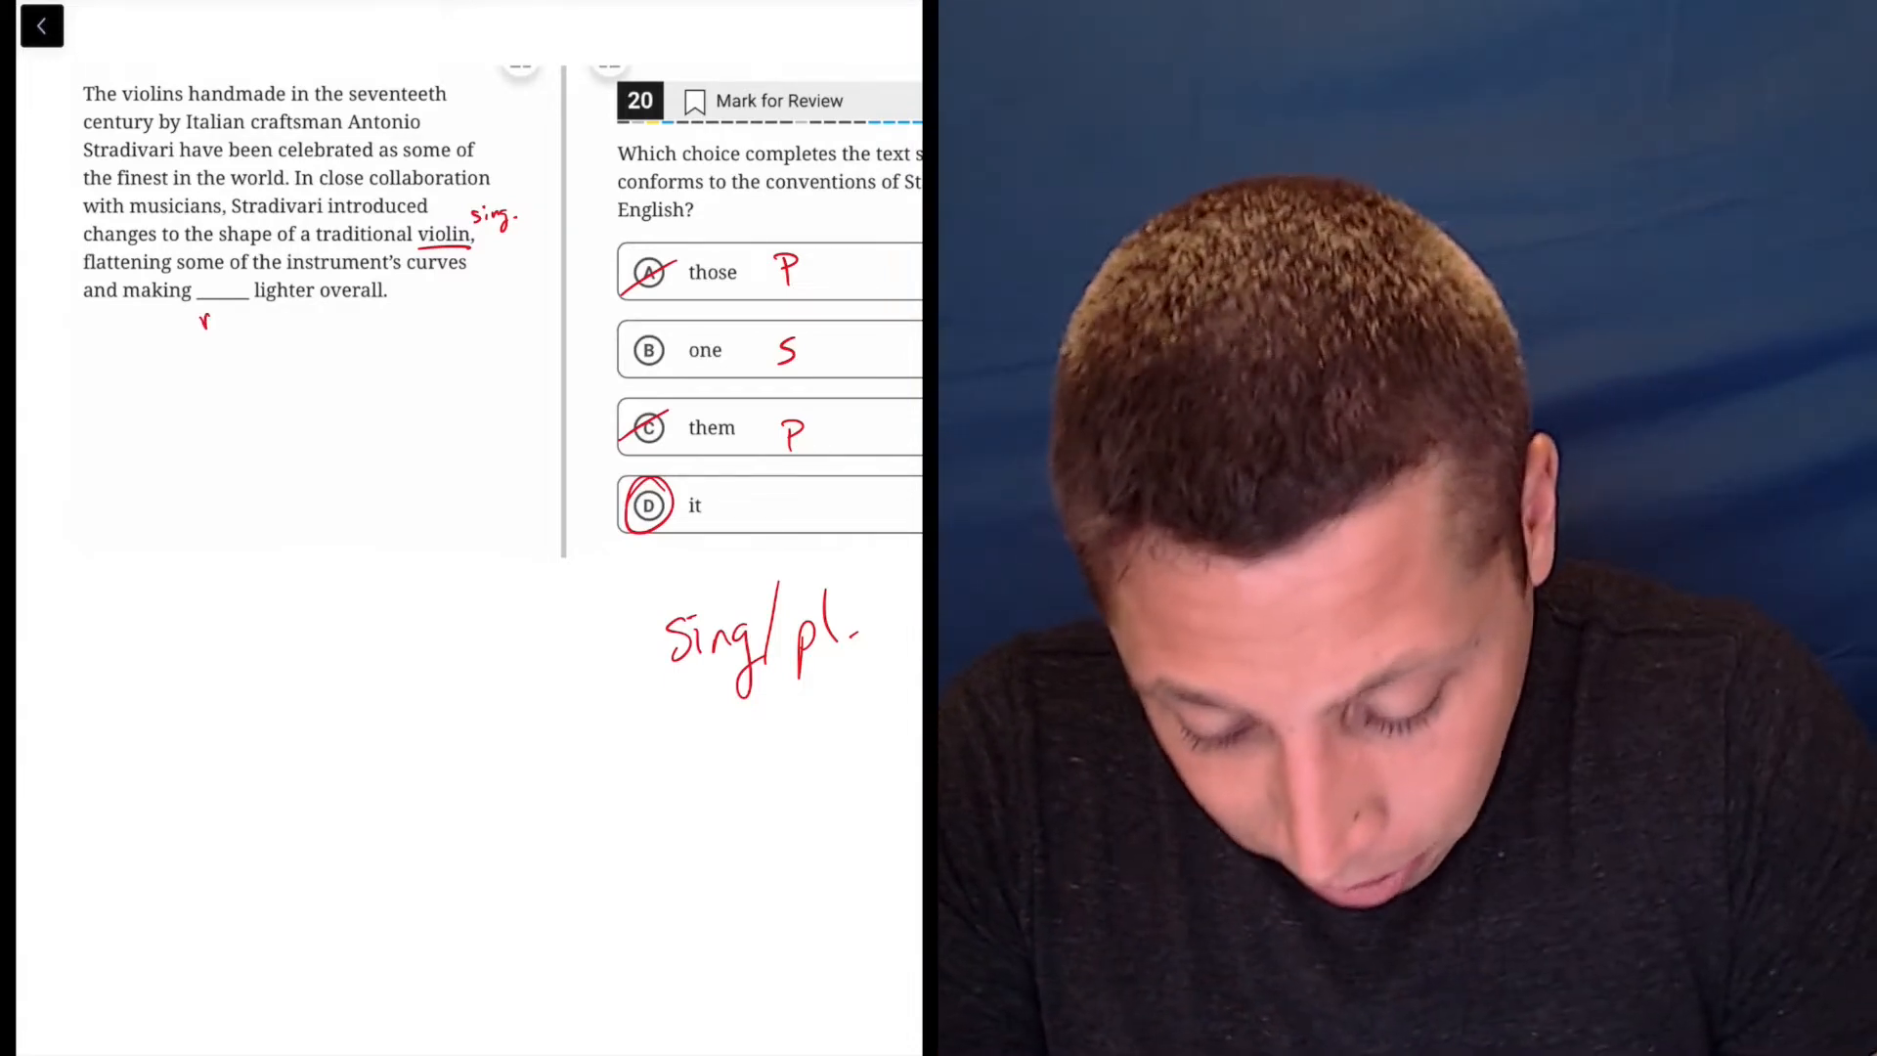
type("violin")
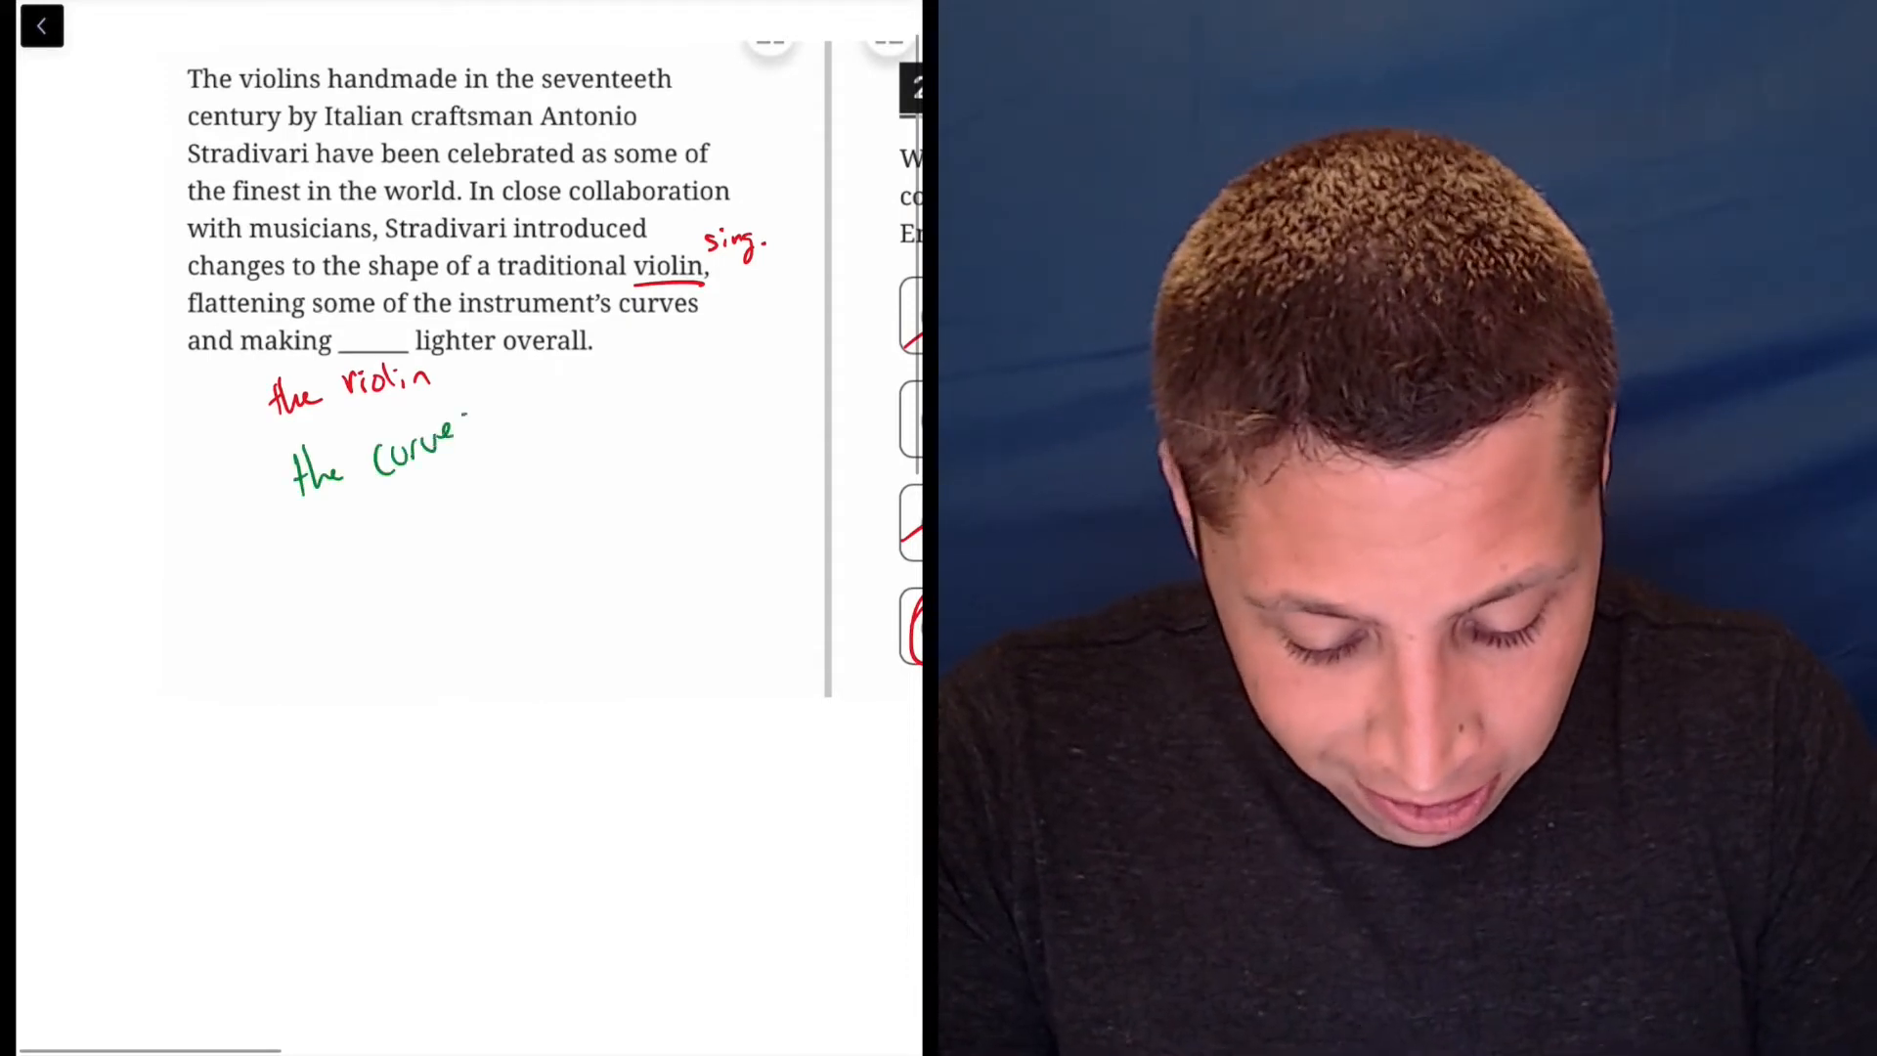
Step: Add the 's' so the green note reads 'the curves'
type("s")
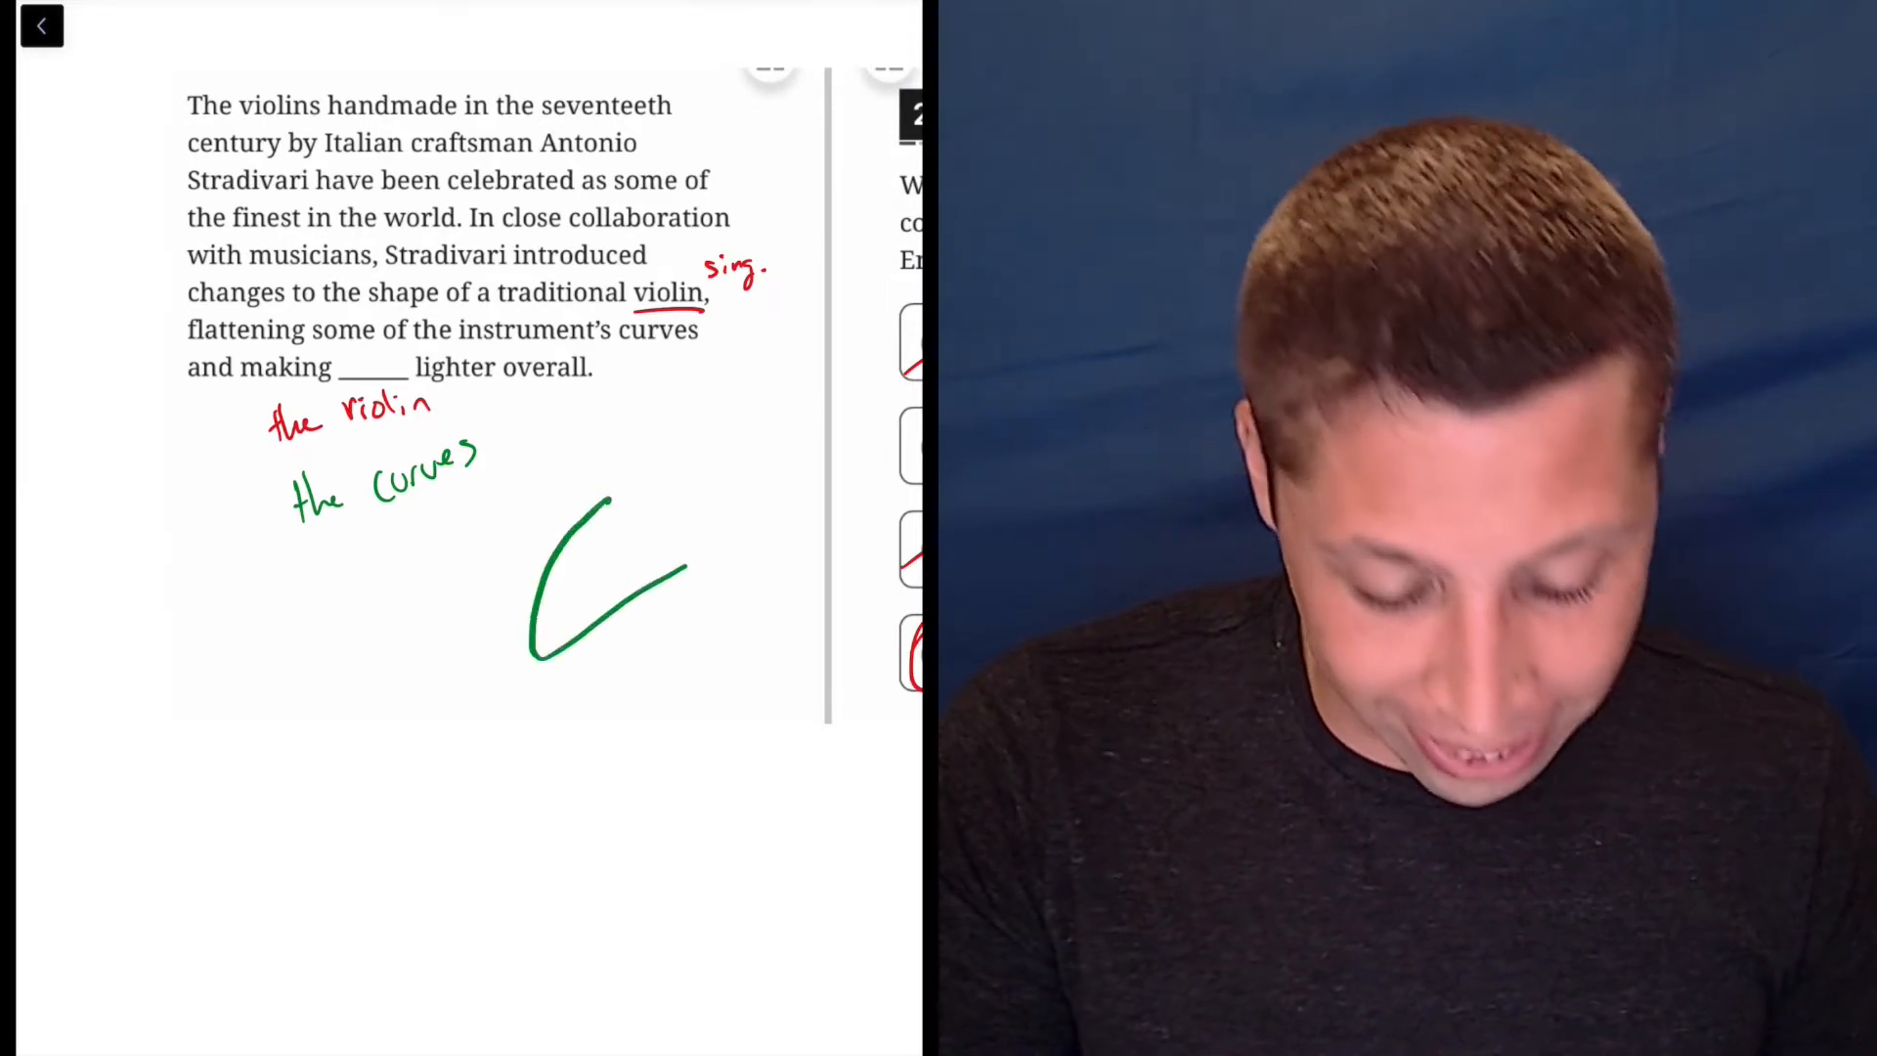
Step: Draw two green curved strokes beneath the candidate referent notes
left_click_drag(700, 599, 671, 742)
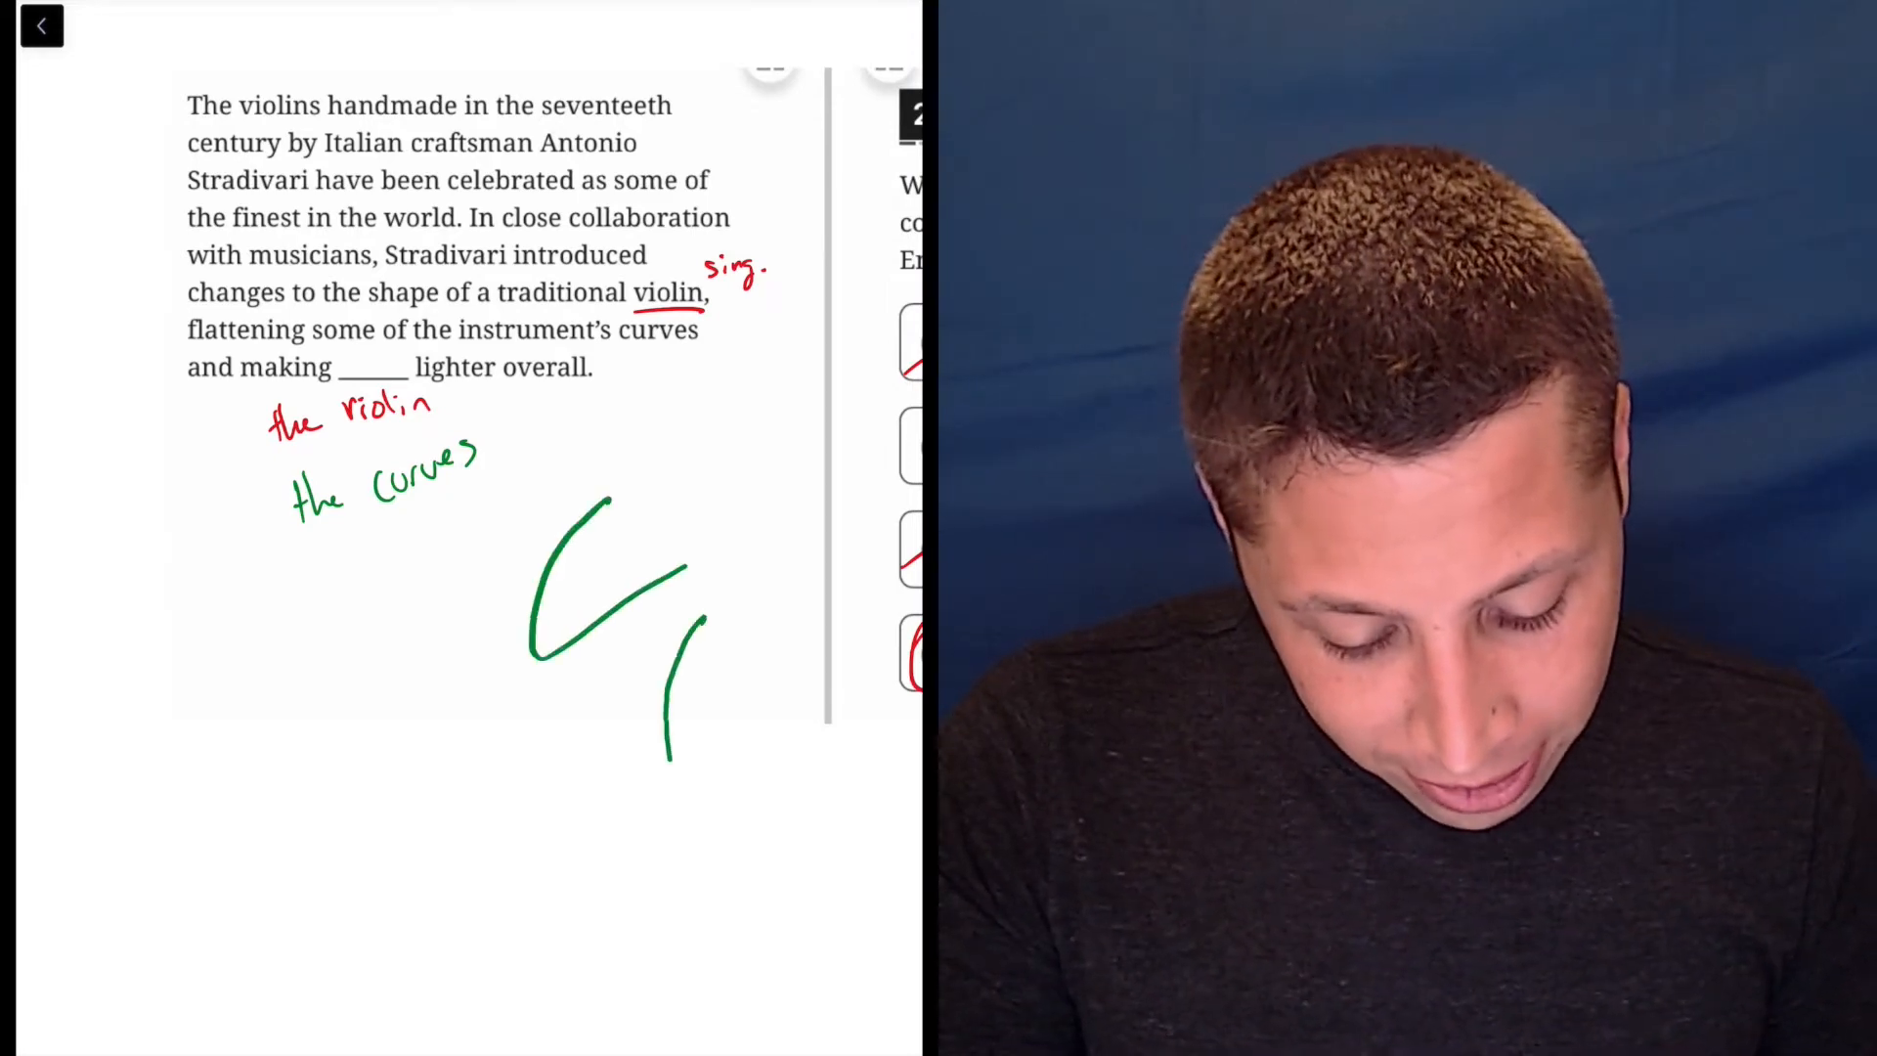
left_click_drag(694, 598, 838, 849)
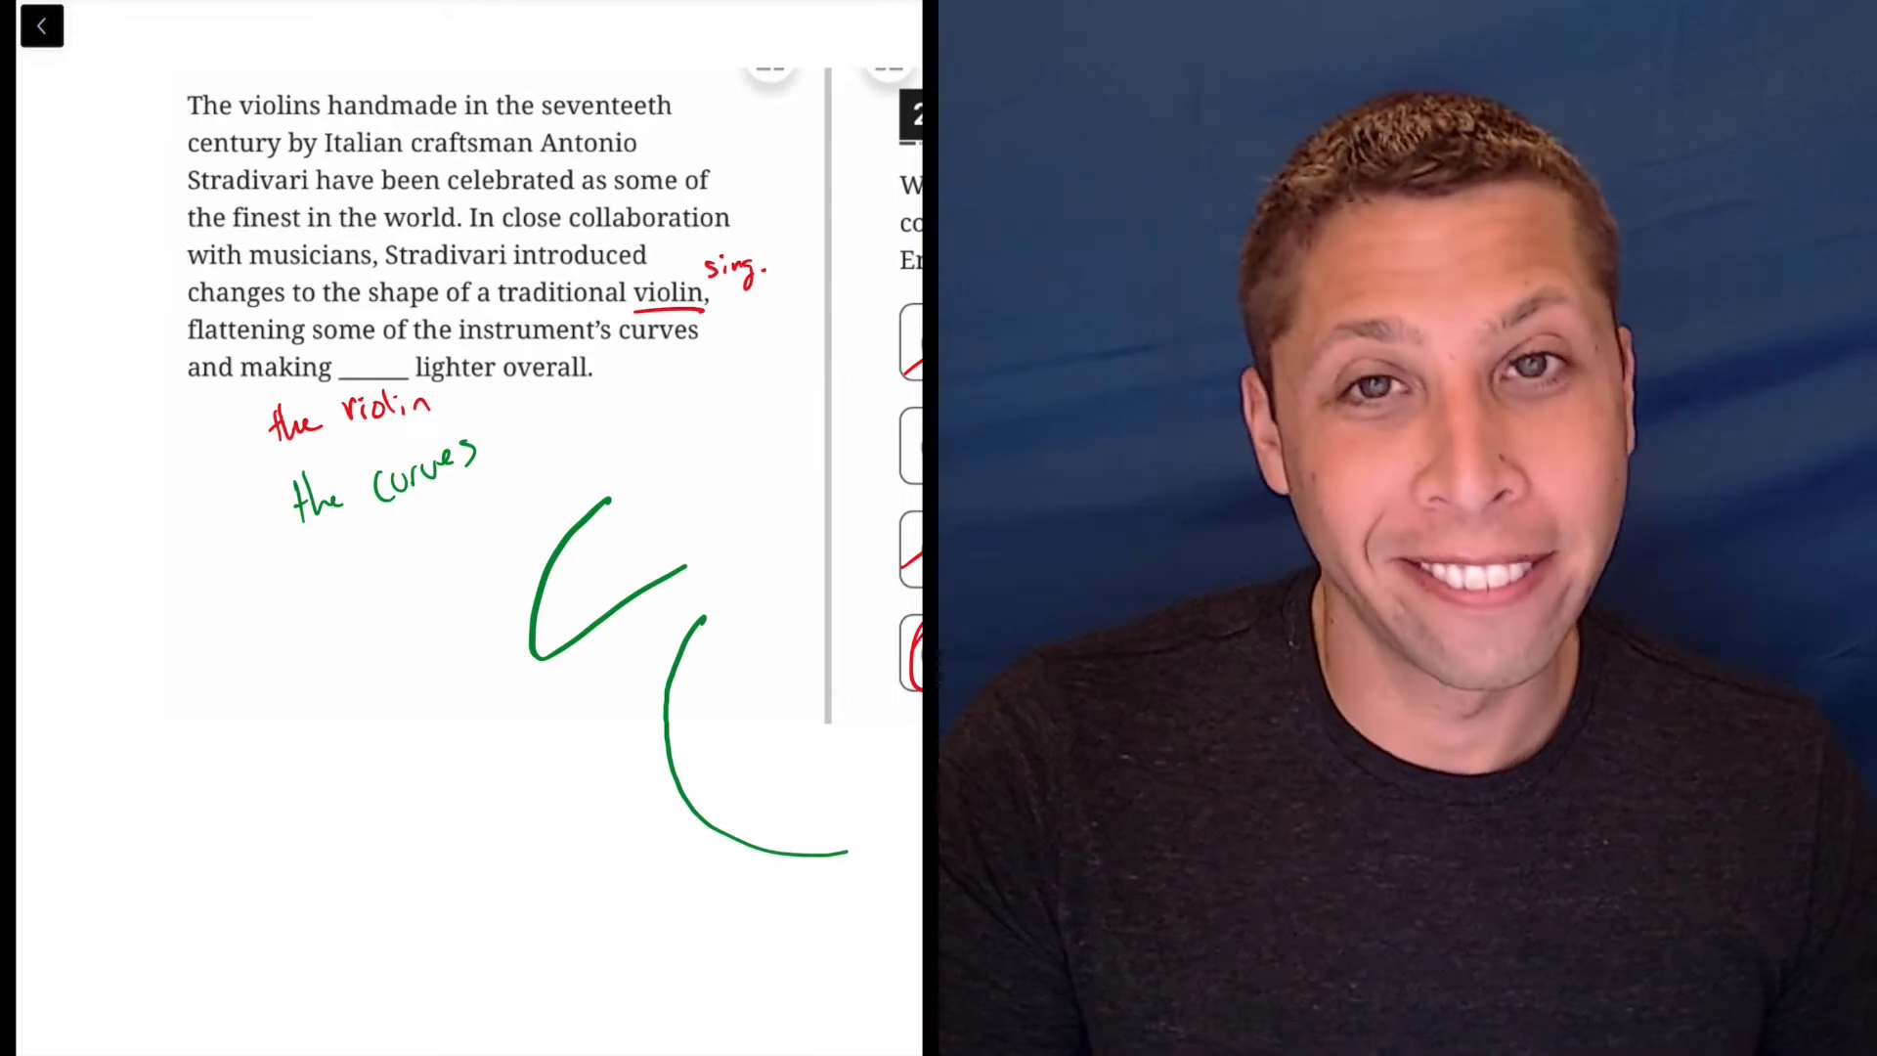